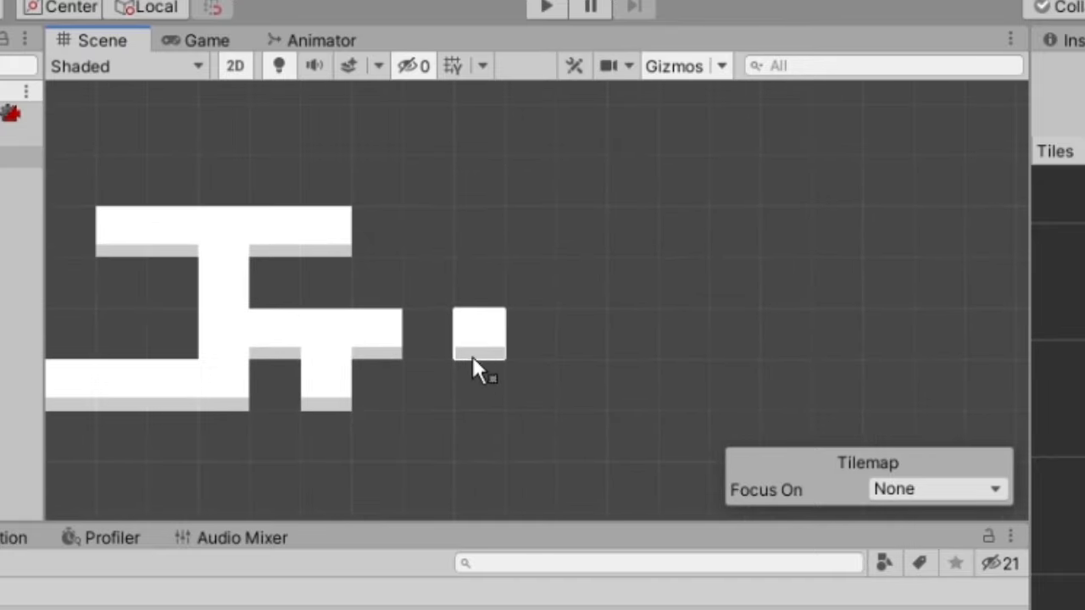
Step: Paint rule tiles linking the lone square to the main shape and extending a tall column upward
{"action": "left_click_drag", "start_coordinate": [479, 356], "coordinate": [479, 187]}
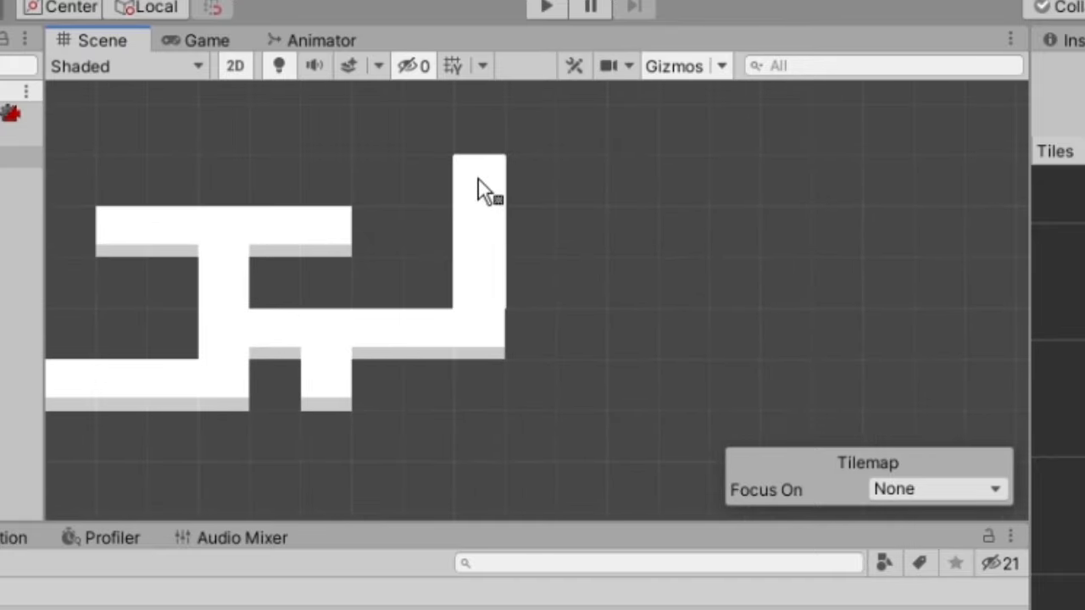